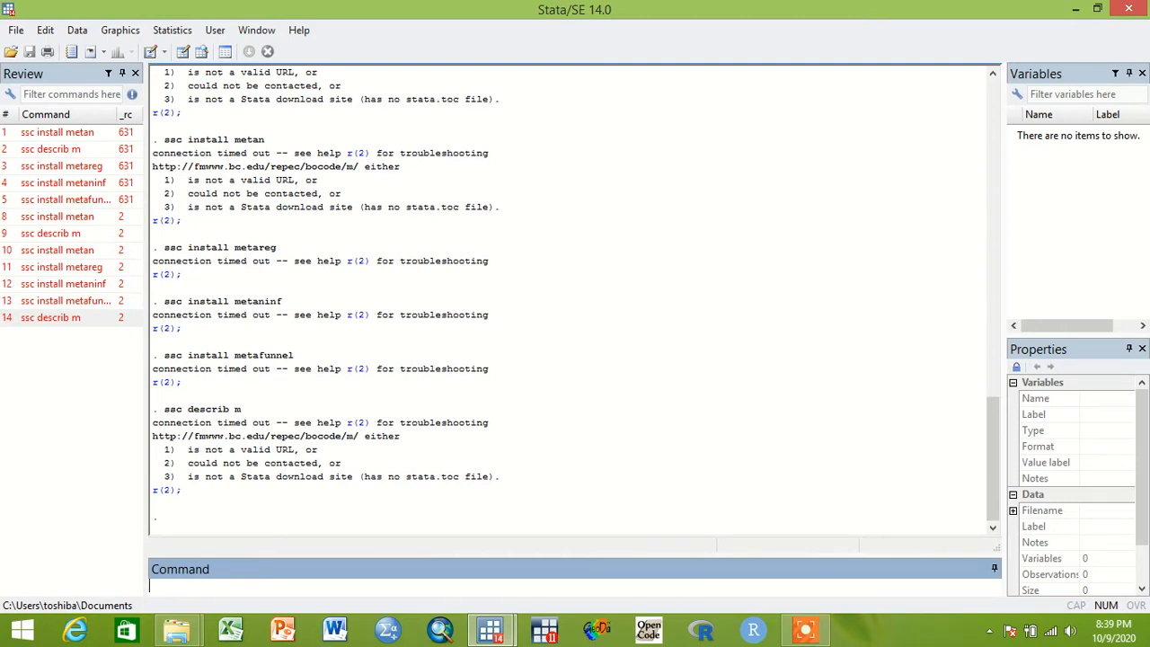
Step: Rerun the 'ssc describ m' query, which begins contacting the SSC host
text(ssc describ m)
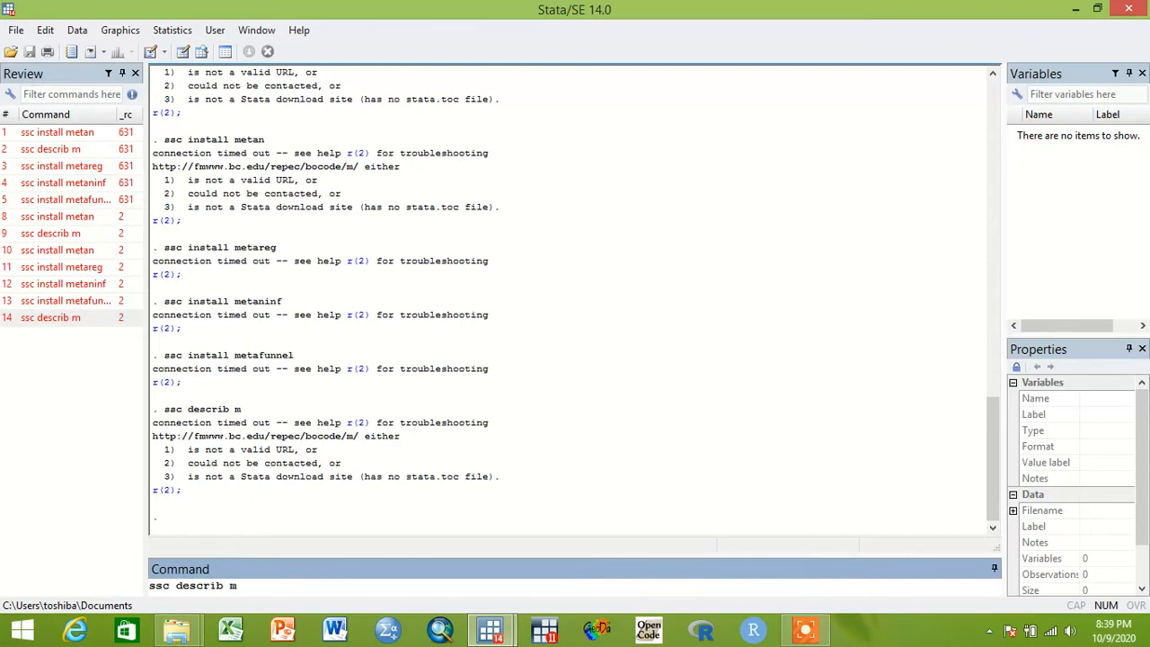
key(Return)
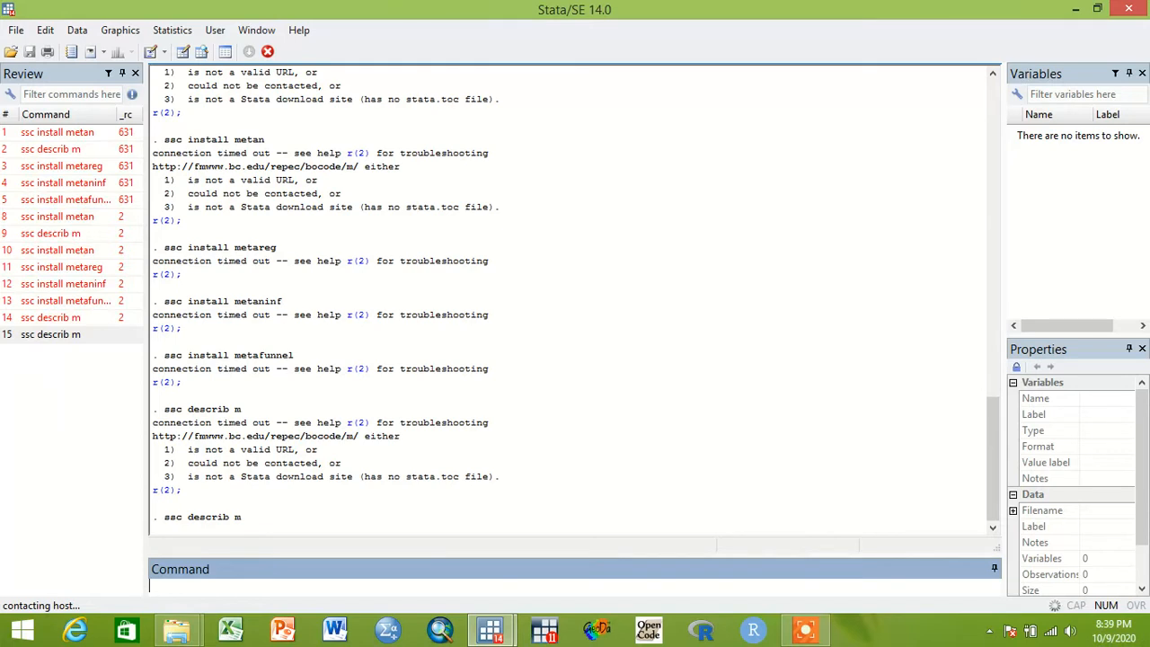
Step: Run 'ssc install metan' to attempt installing the metan package
text(ssc install)
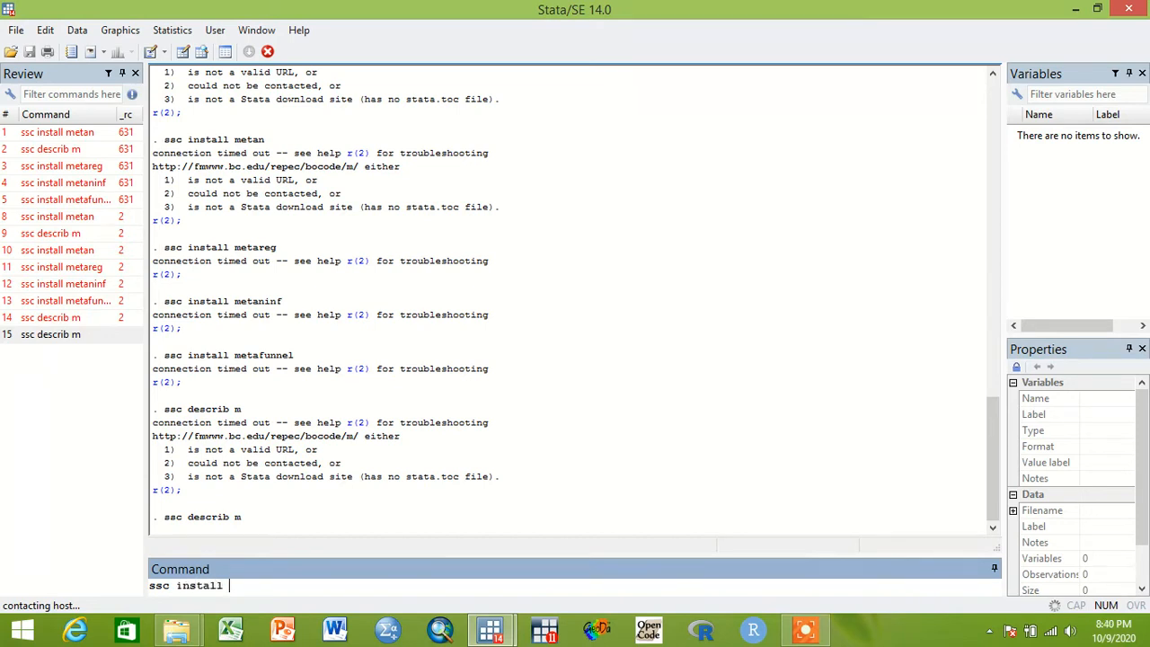
text(metan)
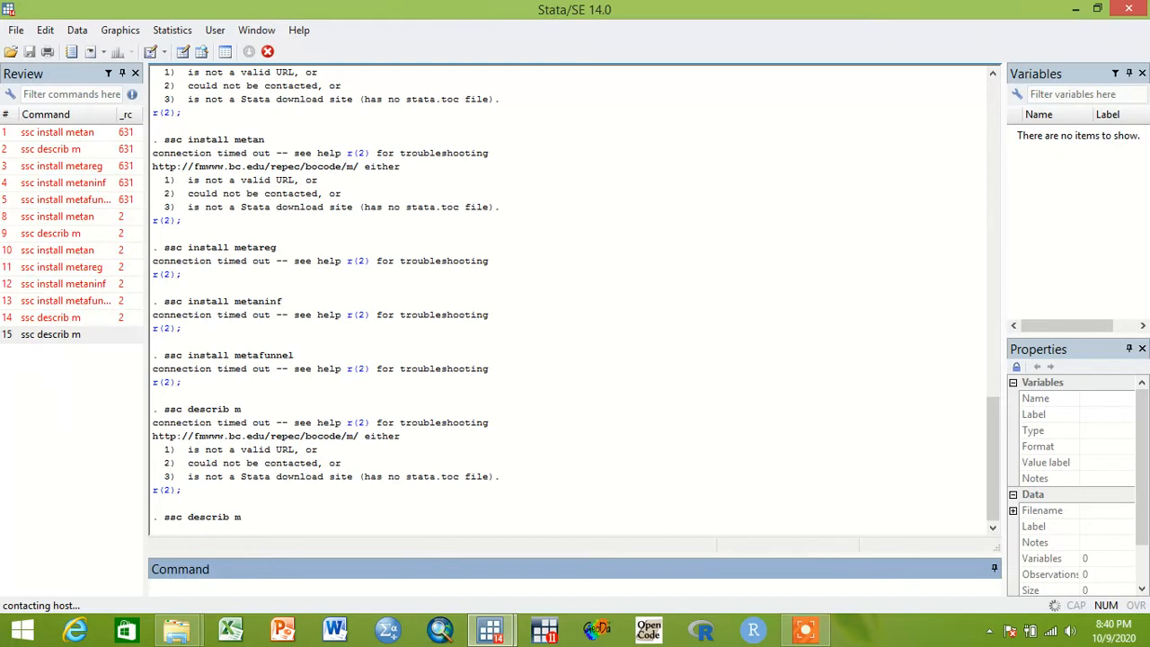
key(Return)
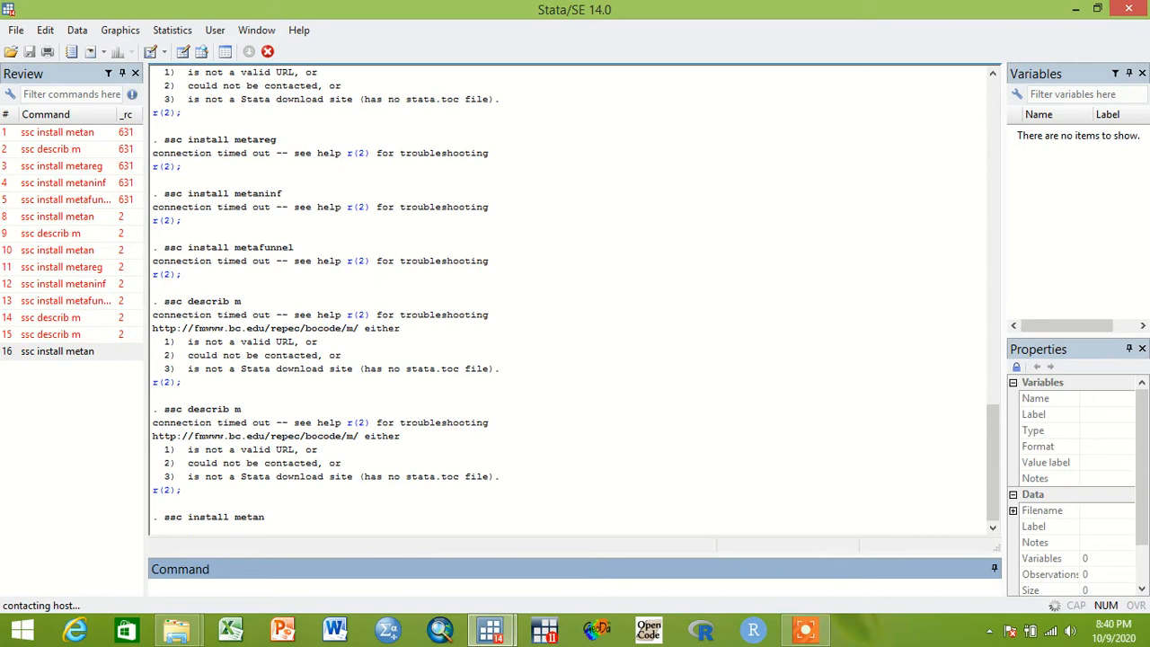
Step: Enter the misspelled 'scc install metareg' command, which Stata rejects as unrecognized
text(s)
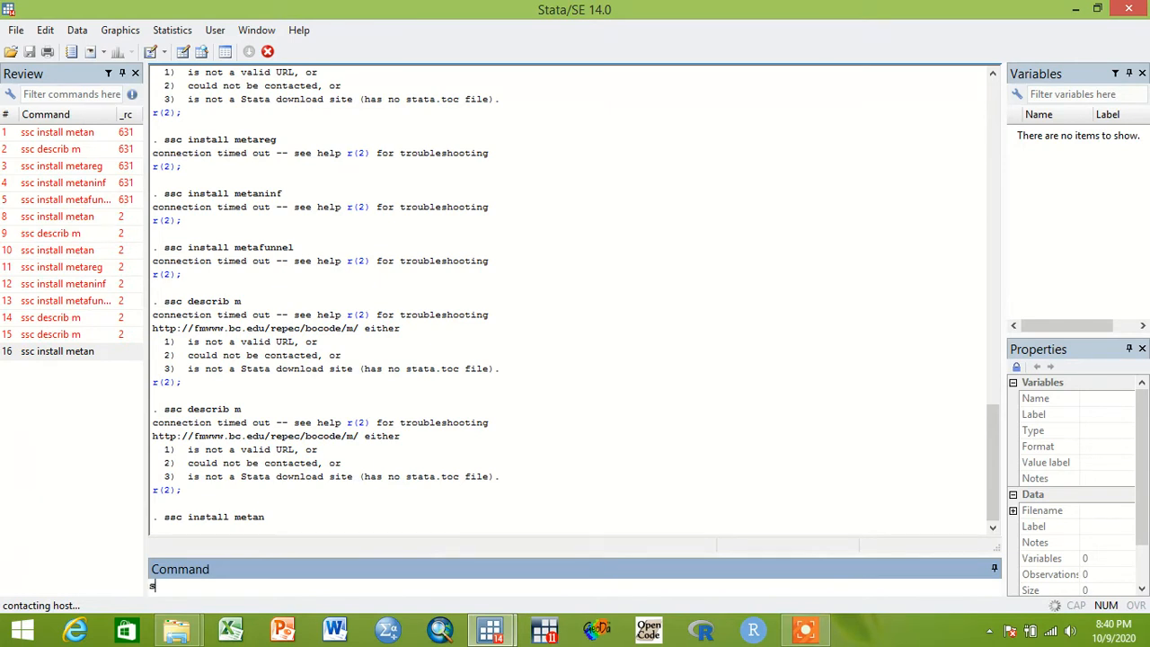
text(cc)
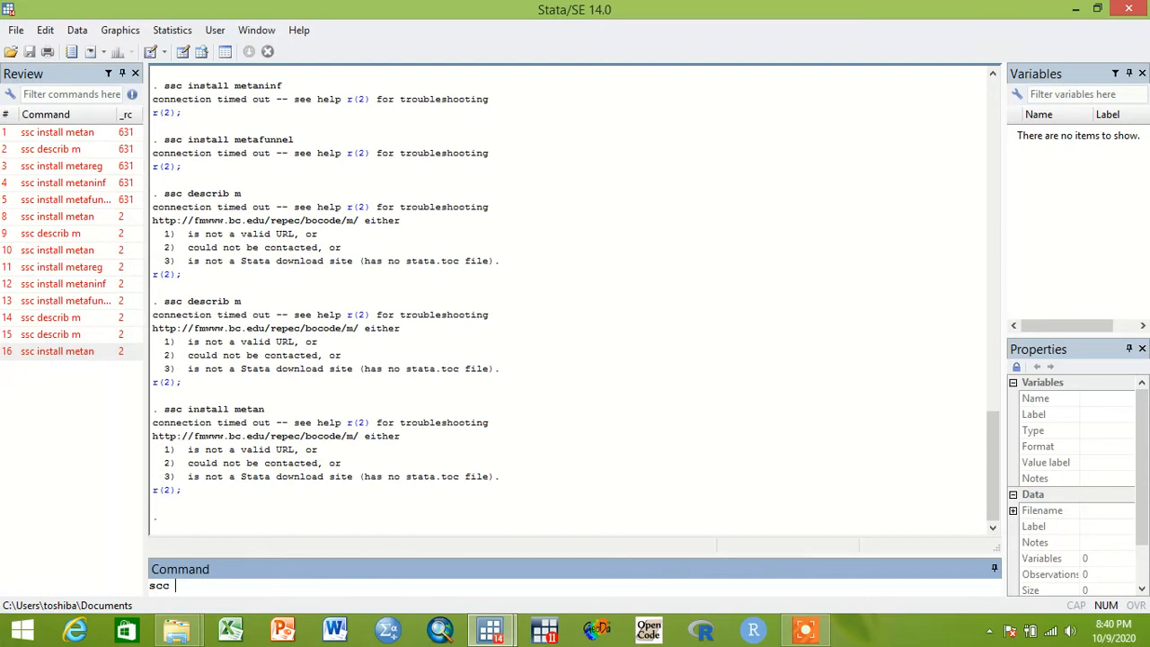
text(install)
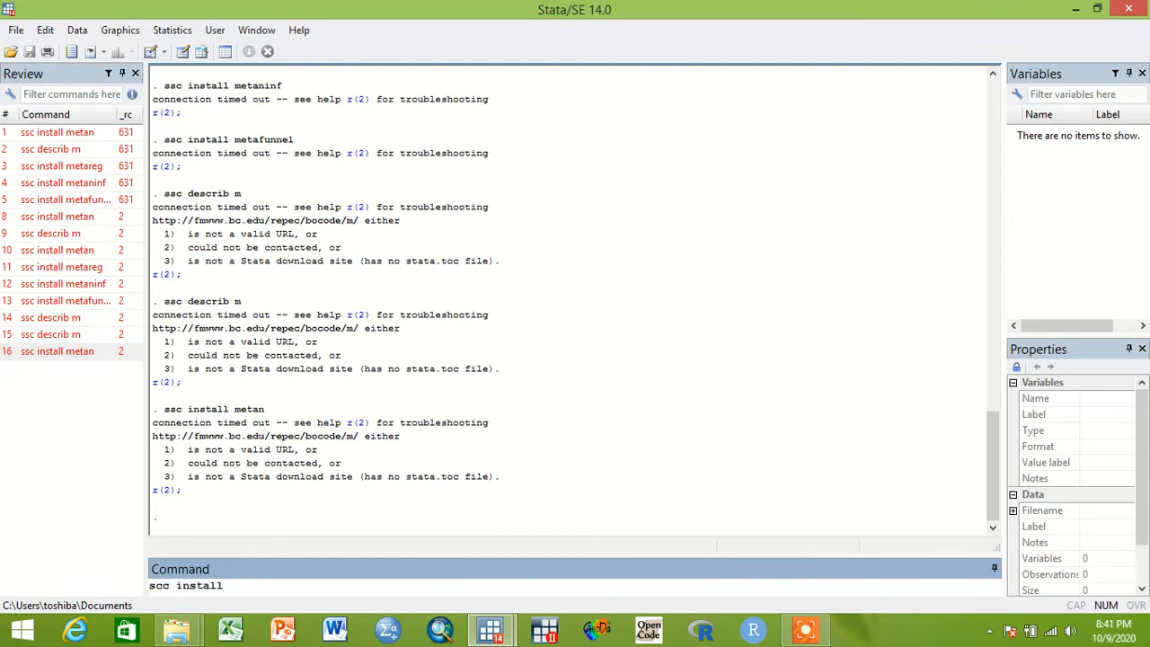
text(" ")
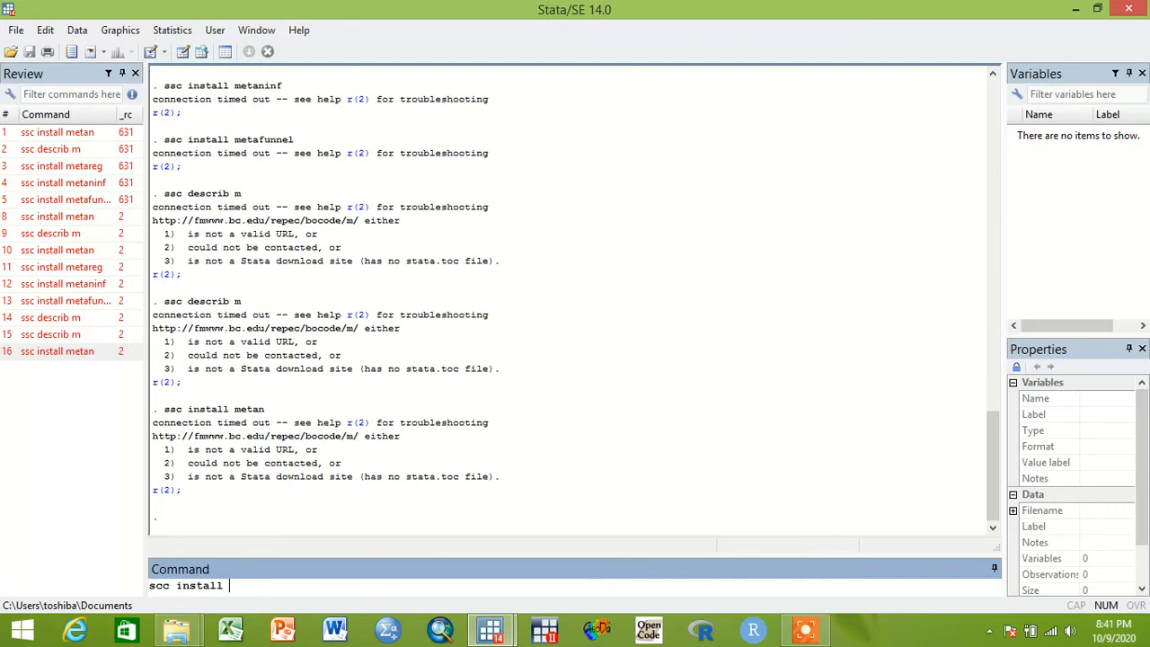
text(meta)
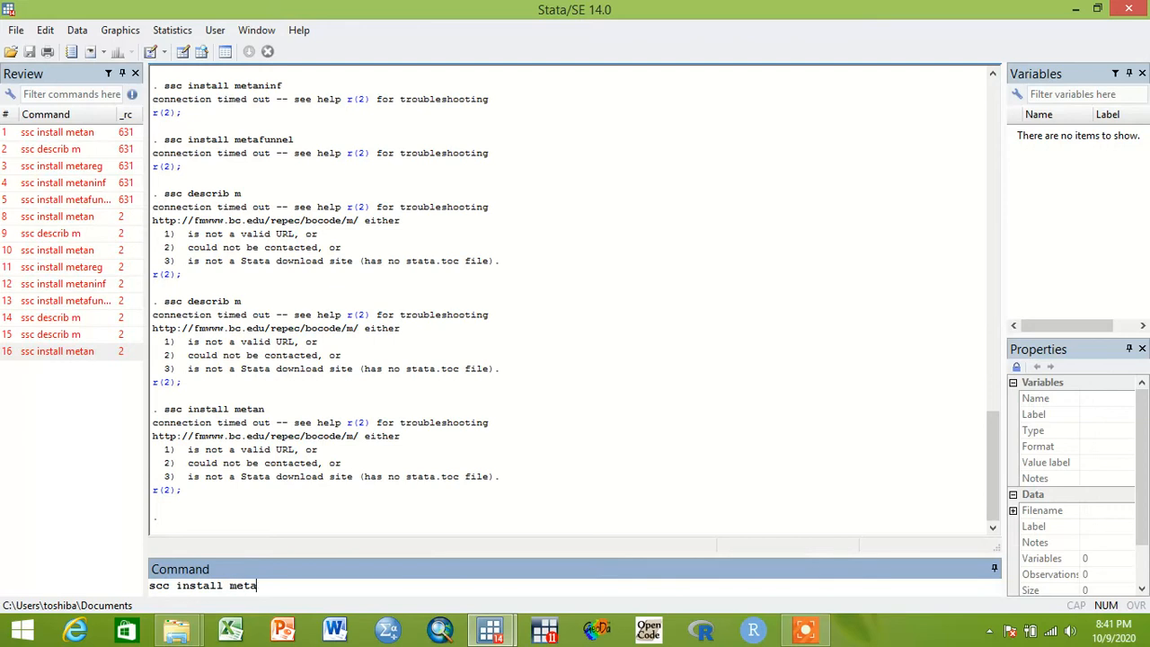
text(re)
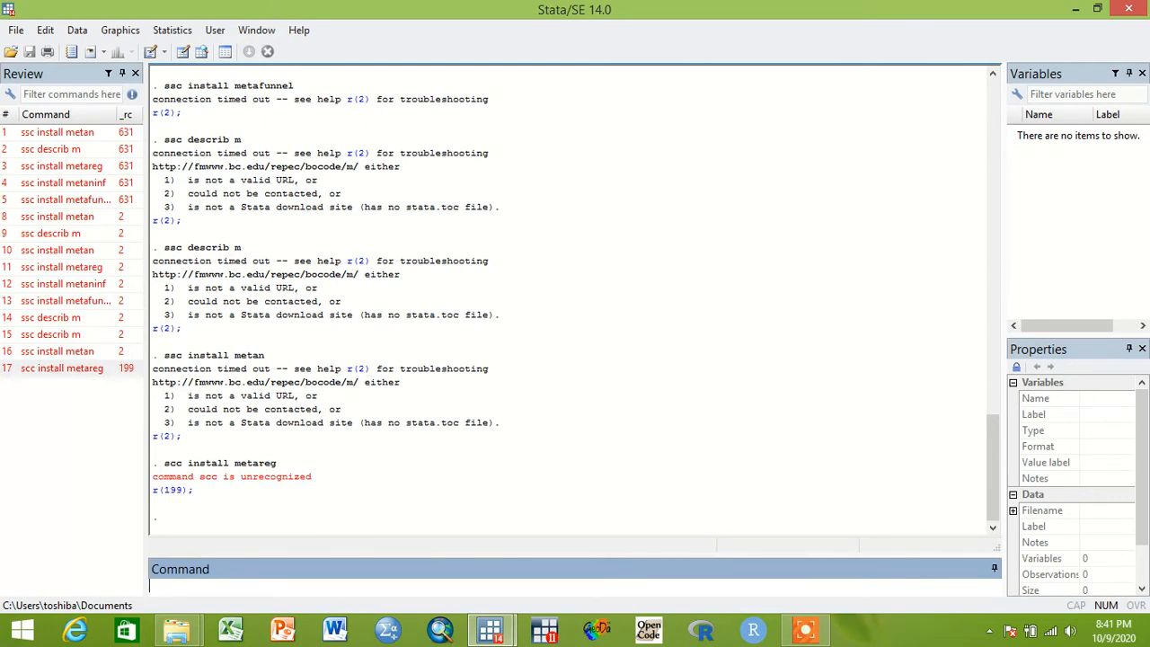
Step: Rerun the rejected metareg command, then recall and submit the correct 'ssc install metareg'
click(61, 367)
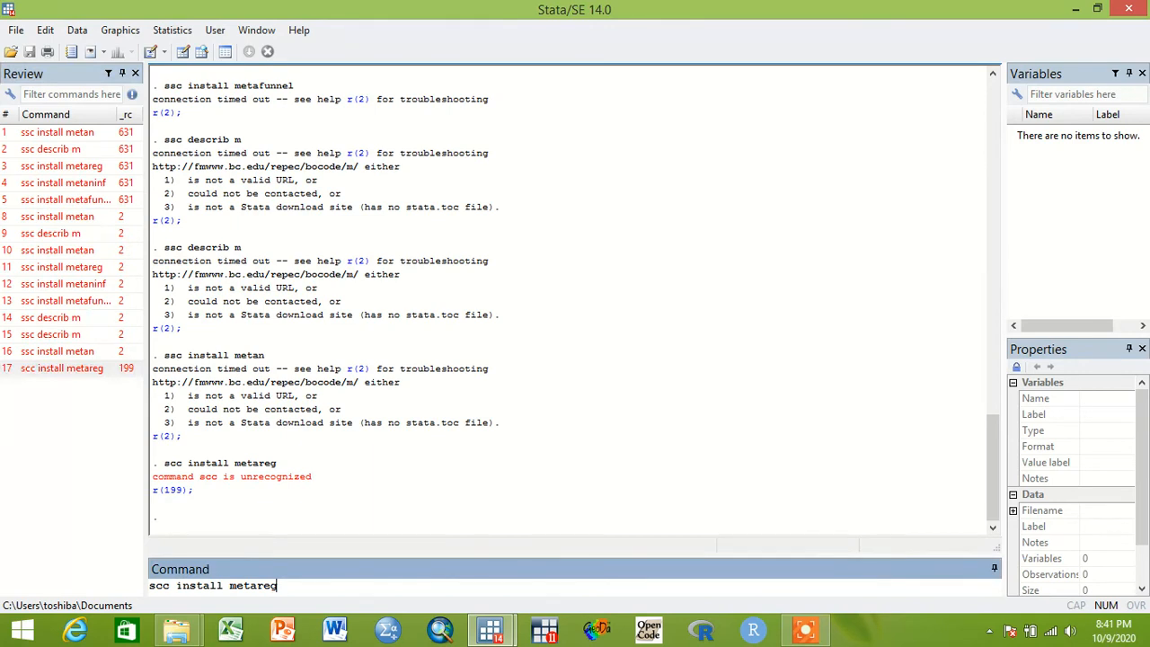
key(Return)
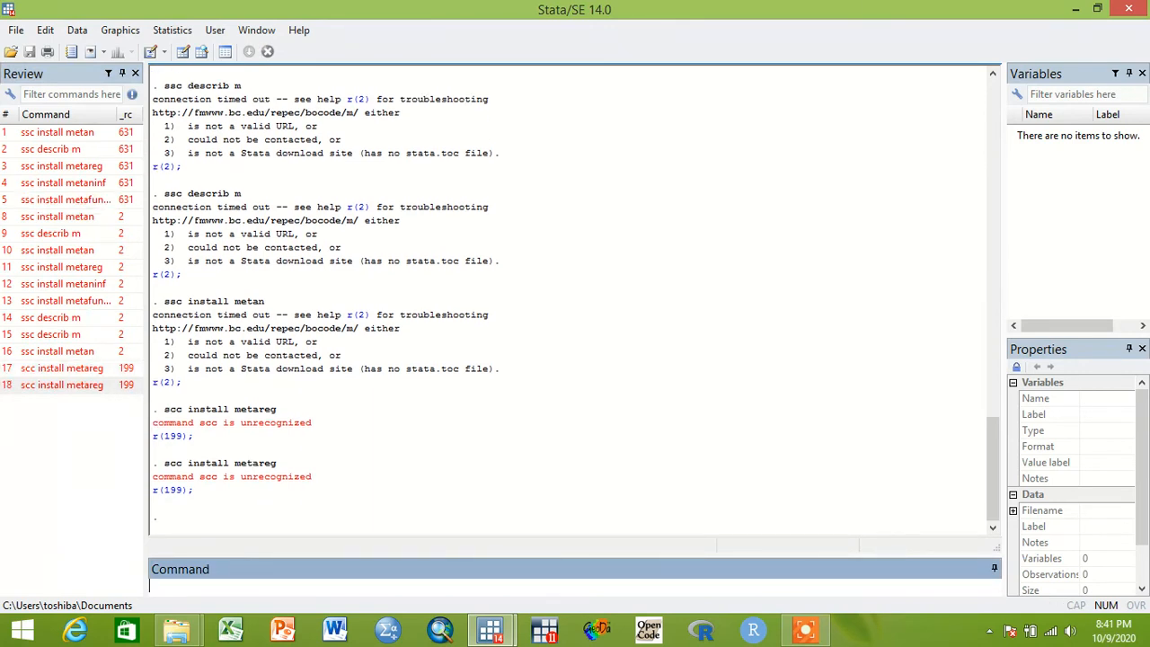
click(61, 166)
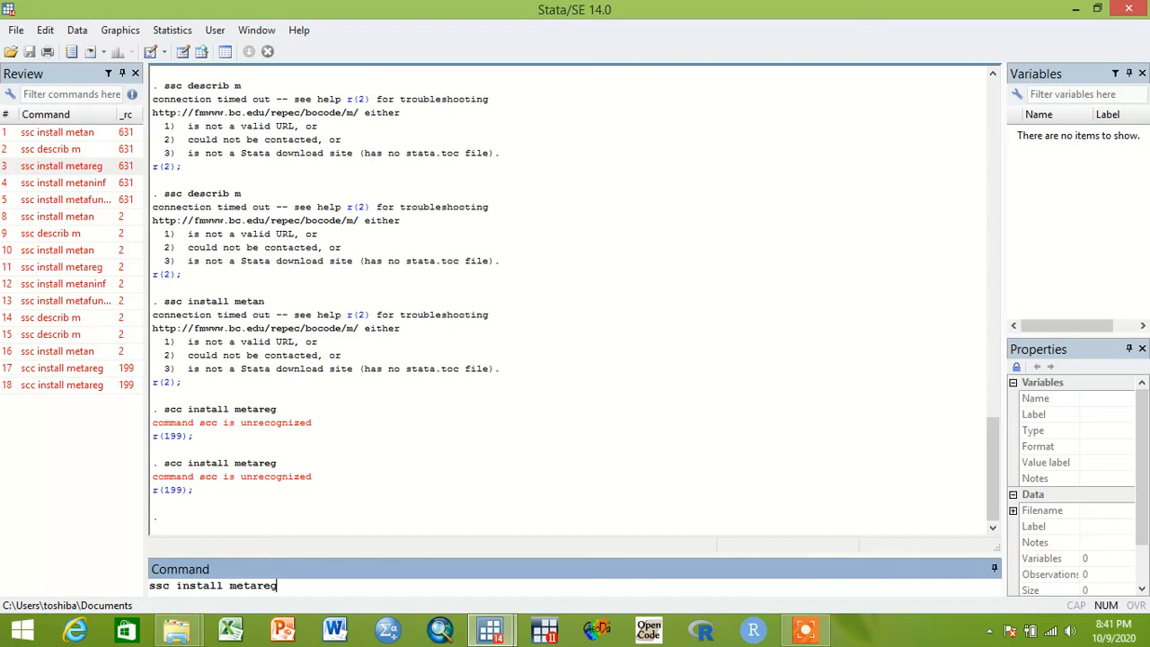
key(Return)
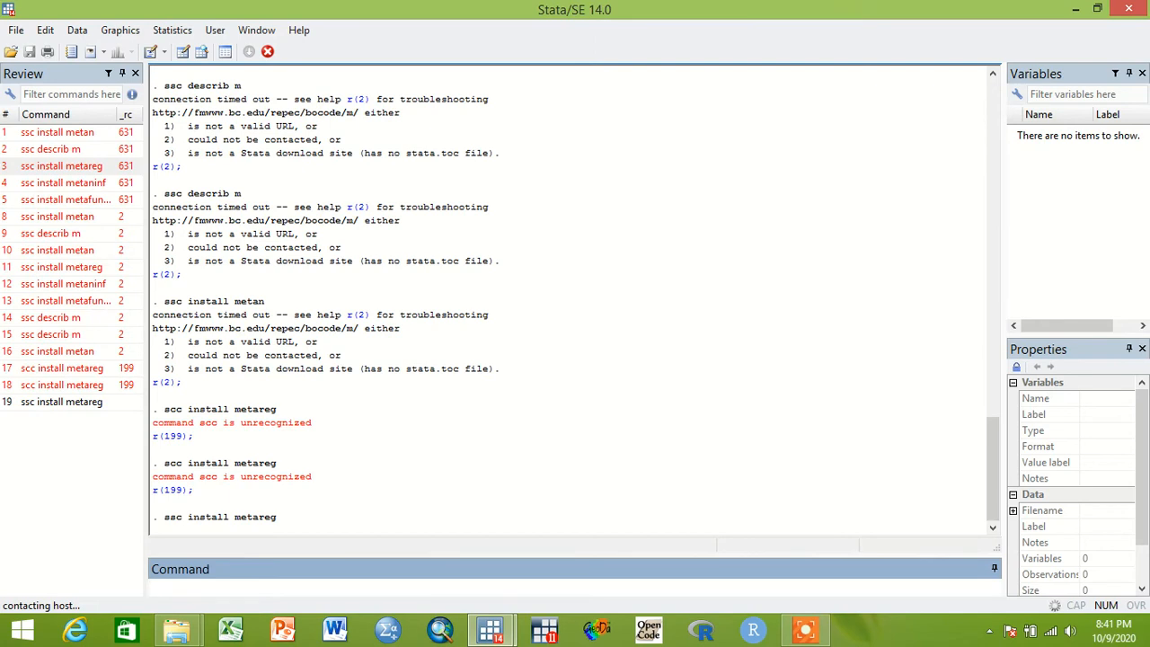
Step: Rerun 'ssc install metaninf' from the Review pane
click(63, 200)
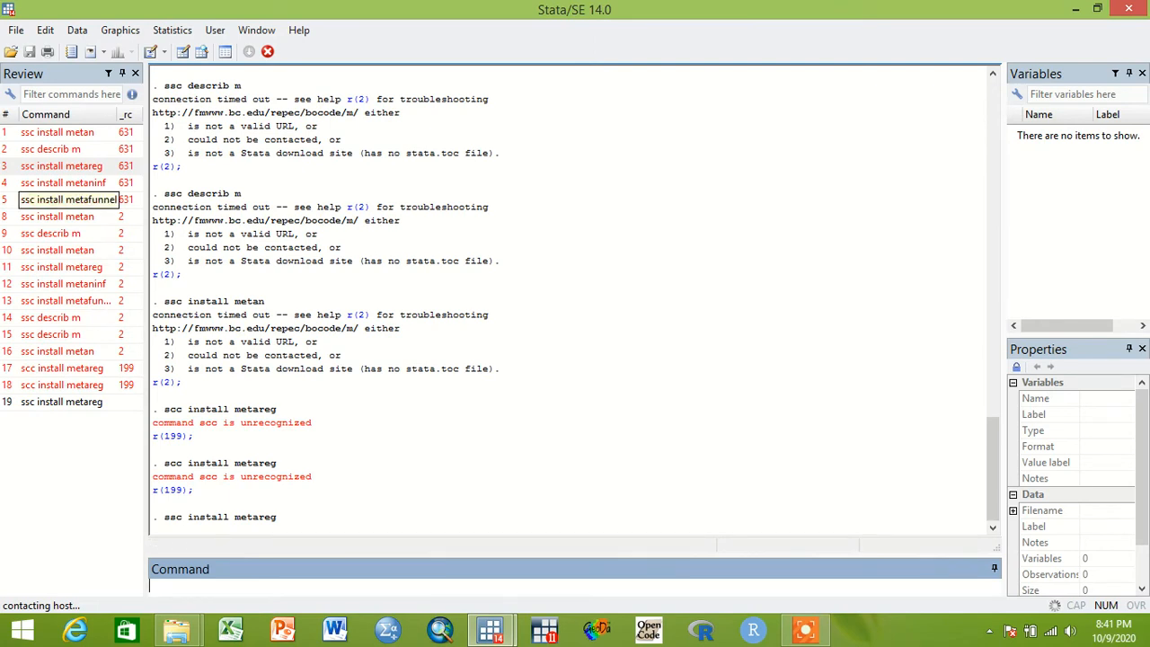
click(63, 184)
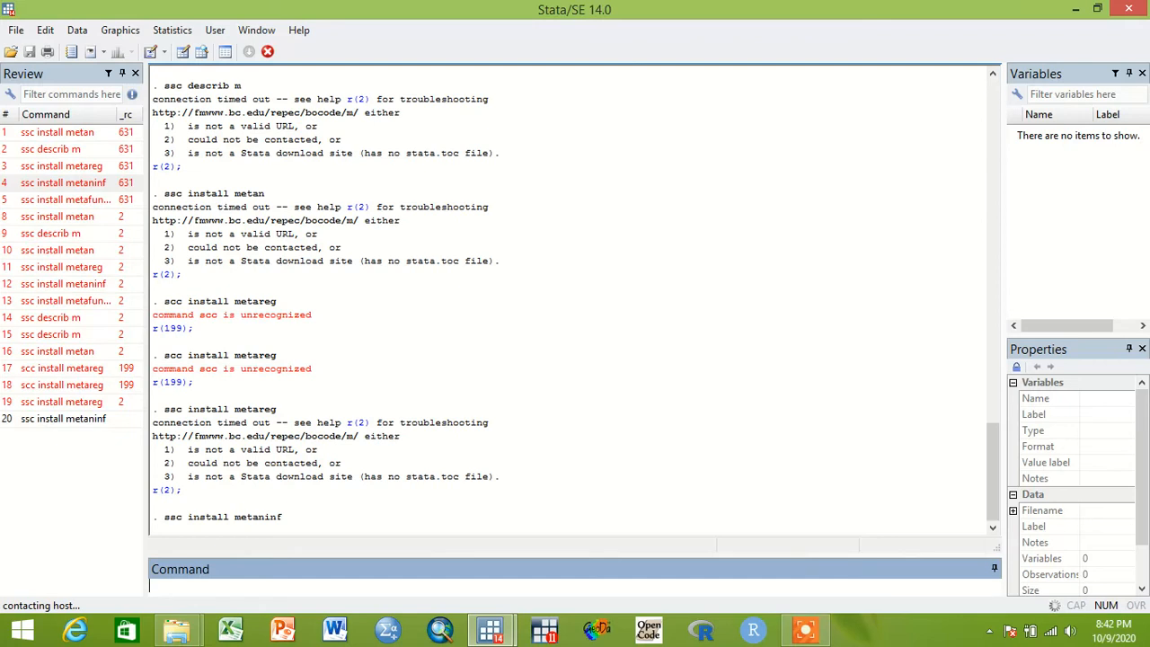
Step: Begin entering 'ssc install metafunnel' for the next install attempt
text(ssc)
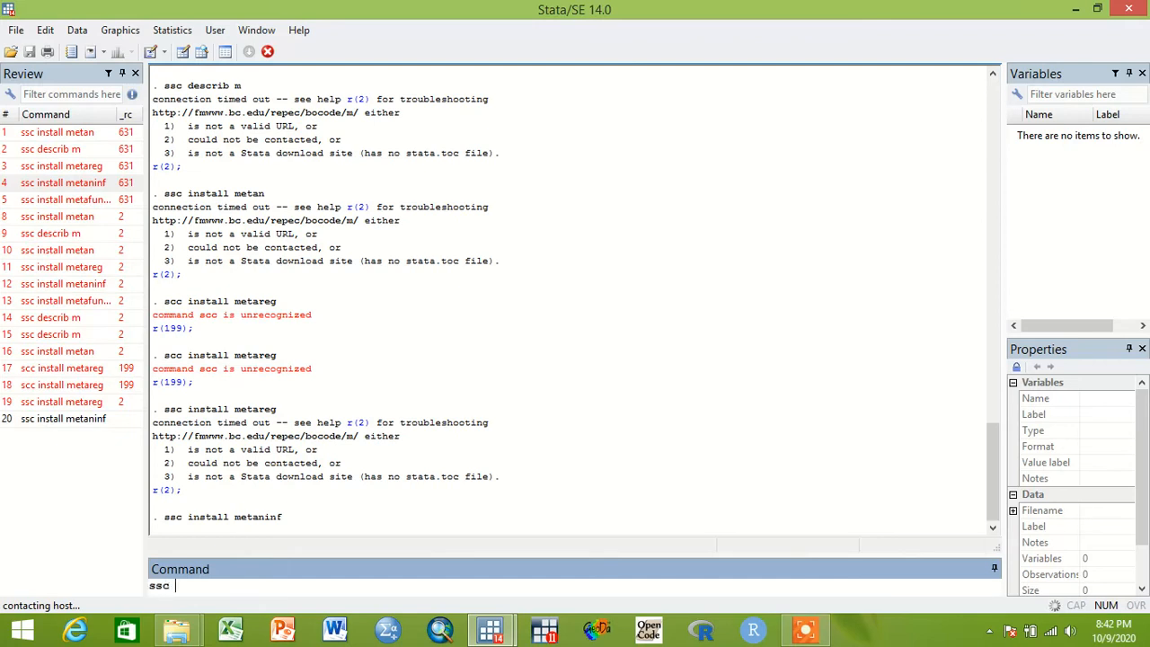
text(install)
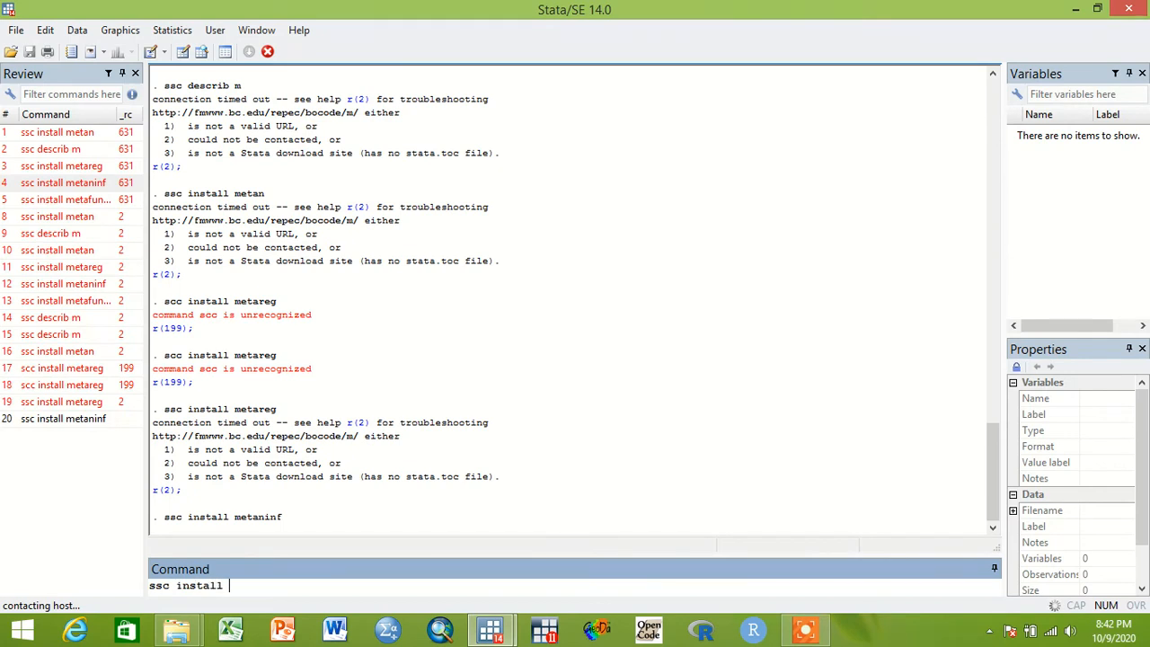
text(meta)
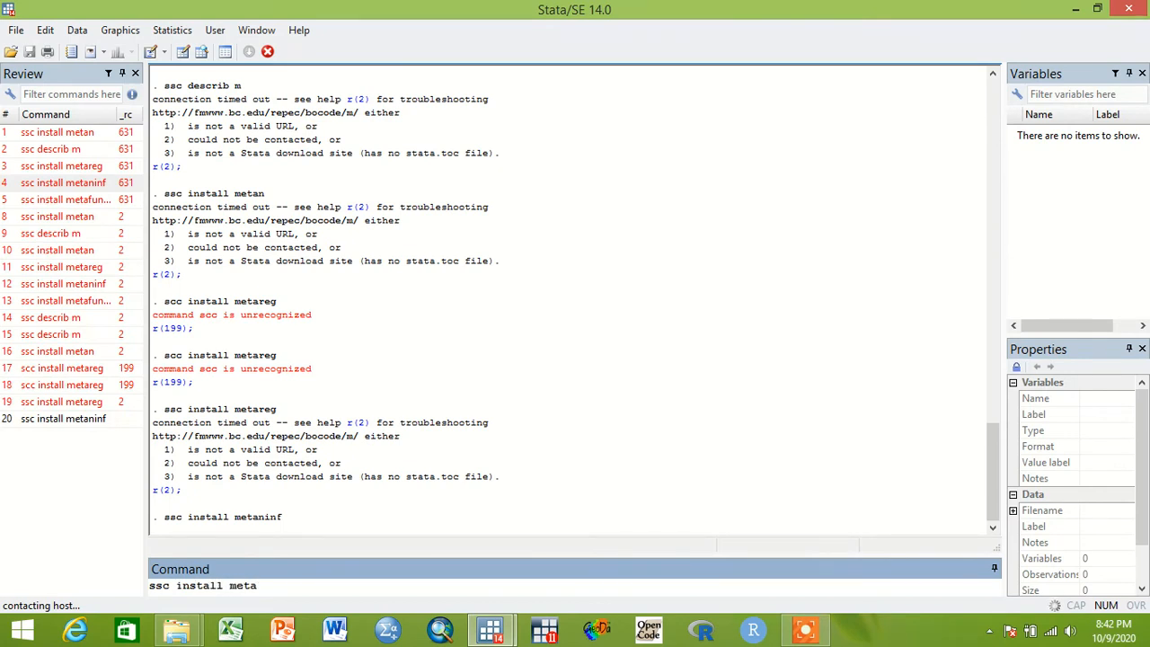
text(fu)
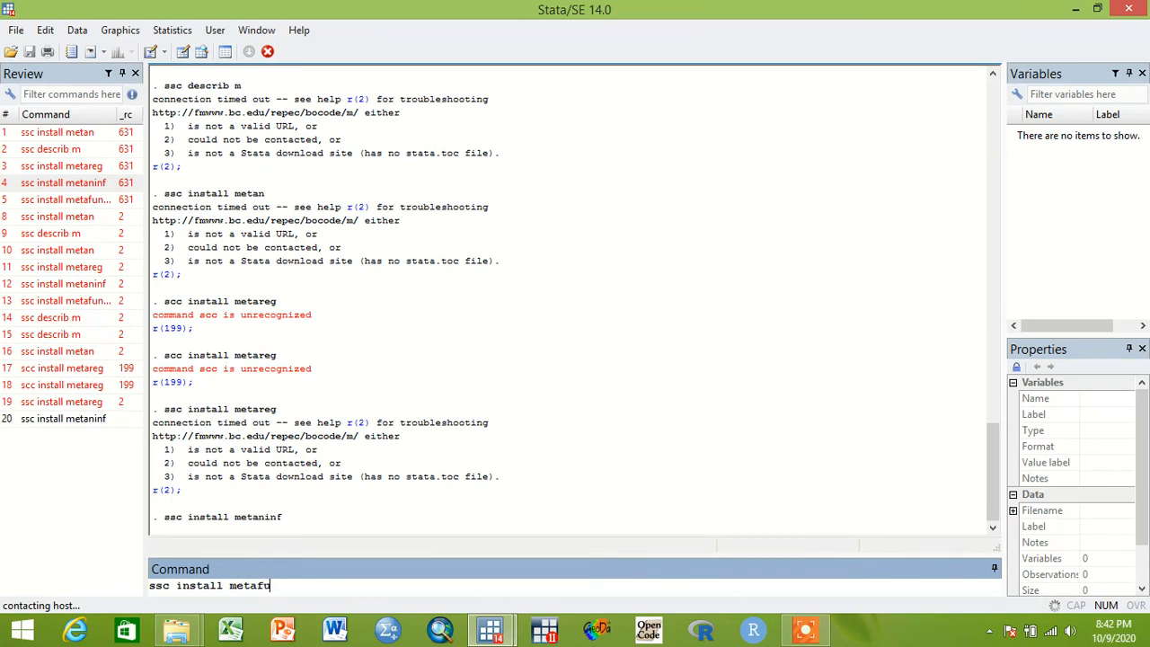